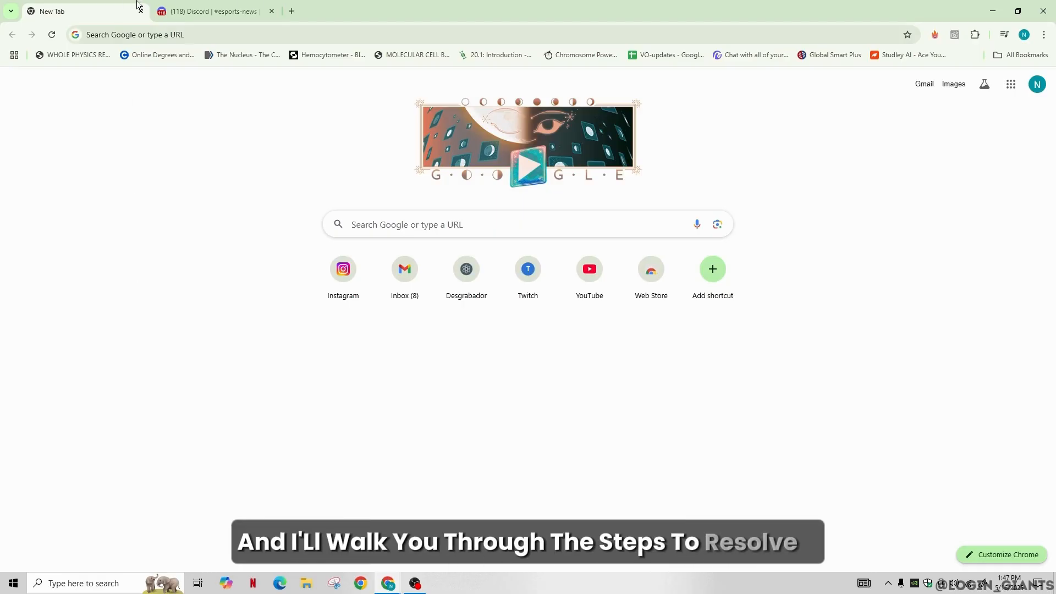
- Switch Chrome to the Discord tab showing the VALORANT server's esports-news channel
{"action": "left_click", "coordinate": [209, 11]}
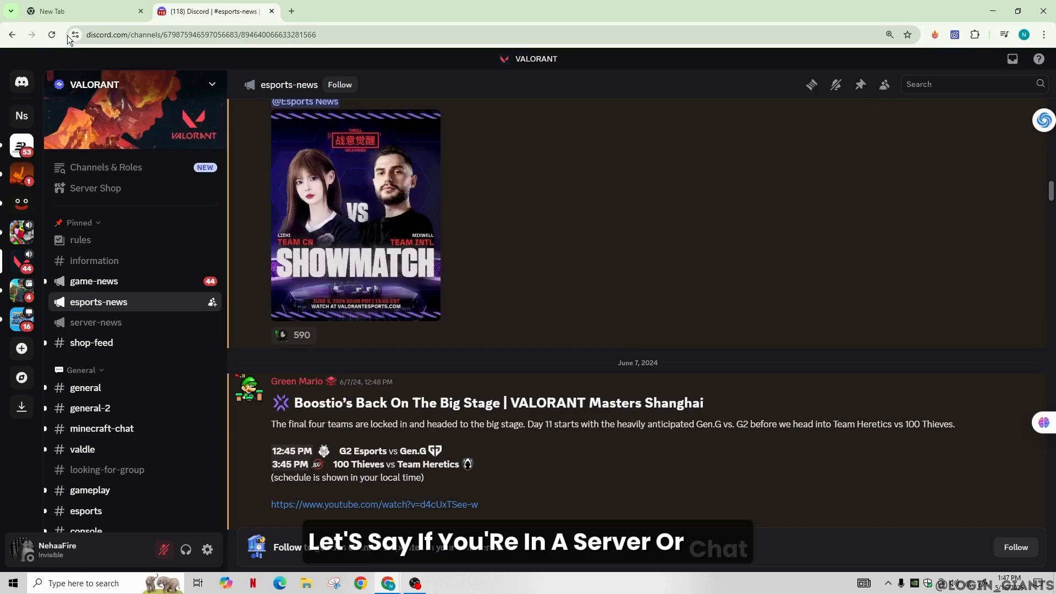
{"action": "scroll", "scroll_direction": "down", "scroll_amount": 3}
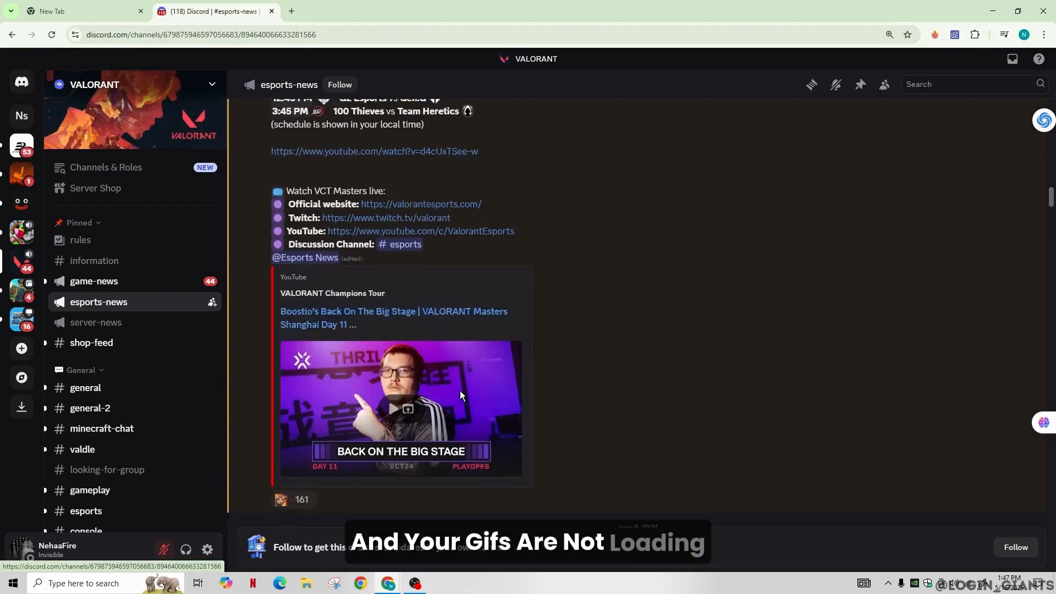
{"action": "scroll", "scroll_direction": "down", "scroll_amount": 3}
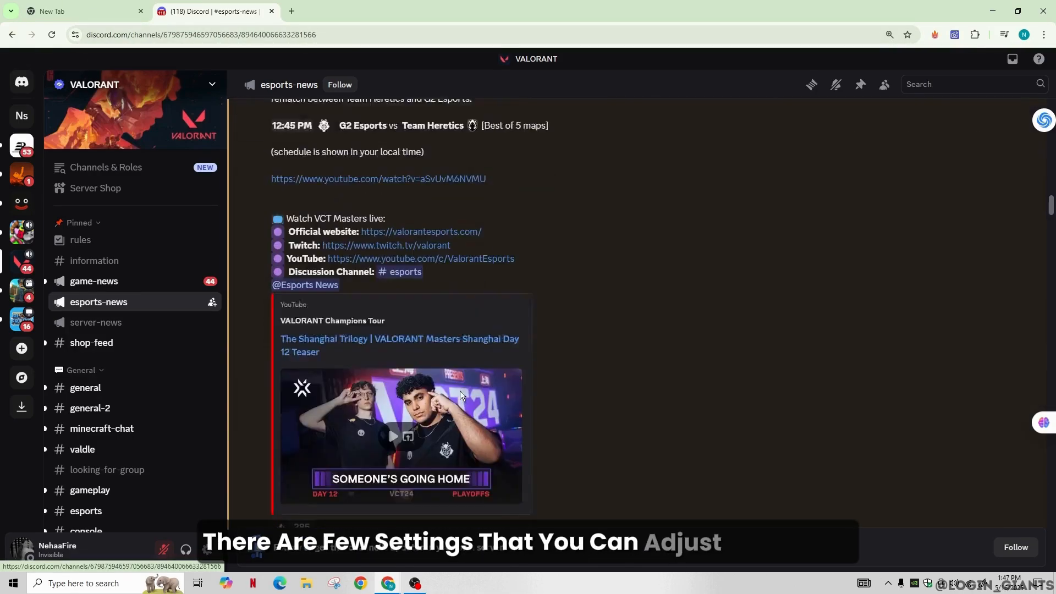
{"action": "scroll", "scroll_direction": "down", "scroll_amount": 3}
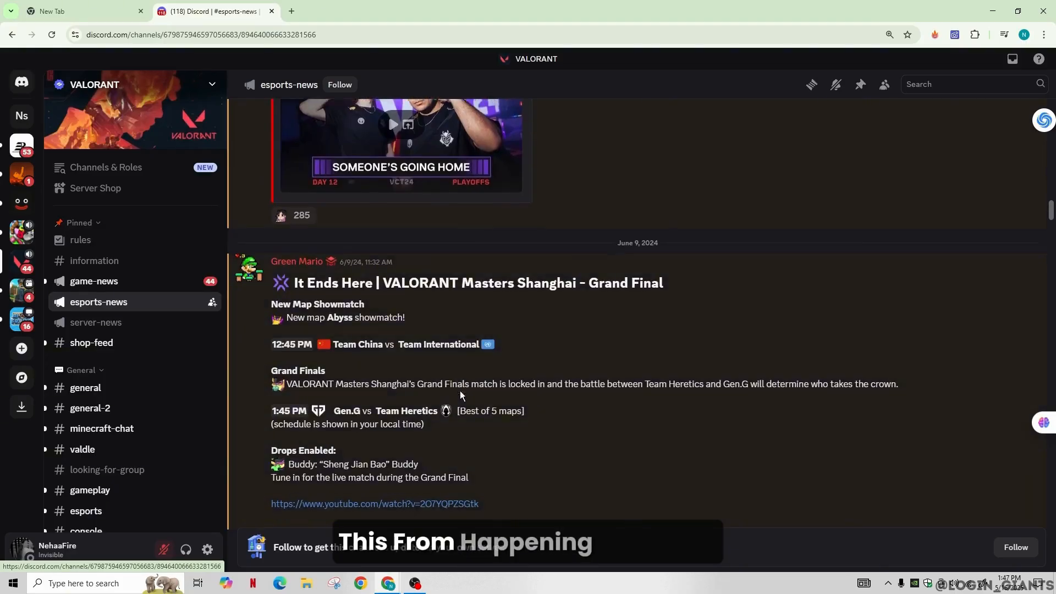
{"action": "scroll", "scroll_direction": "down", "scroll_amount": 3}
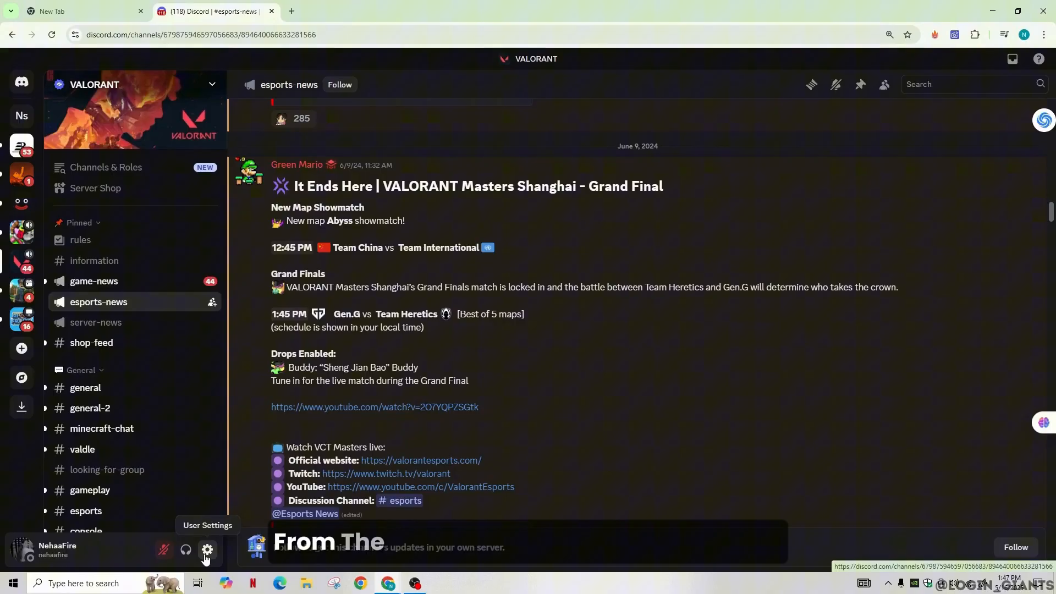
- Go to Discord user settings and bring up the Accessibility page
{"action": "left_click", "coordinate": [207, 550]}
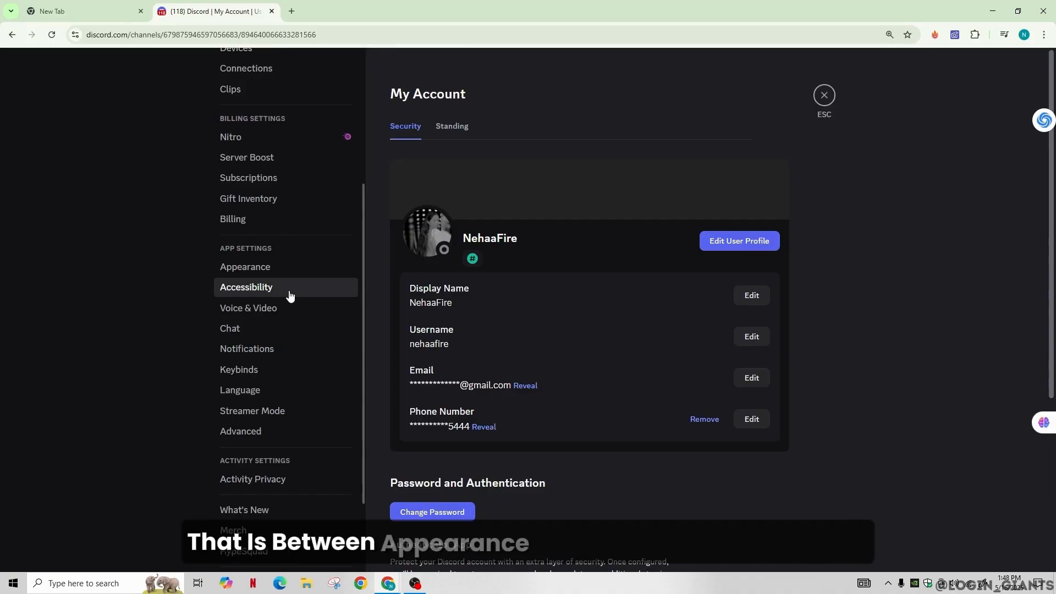
{"action": "left_click", "coordinate": [246, 287]}
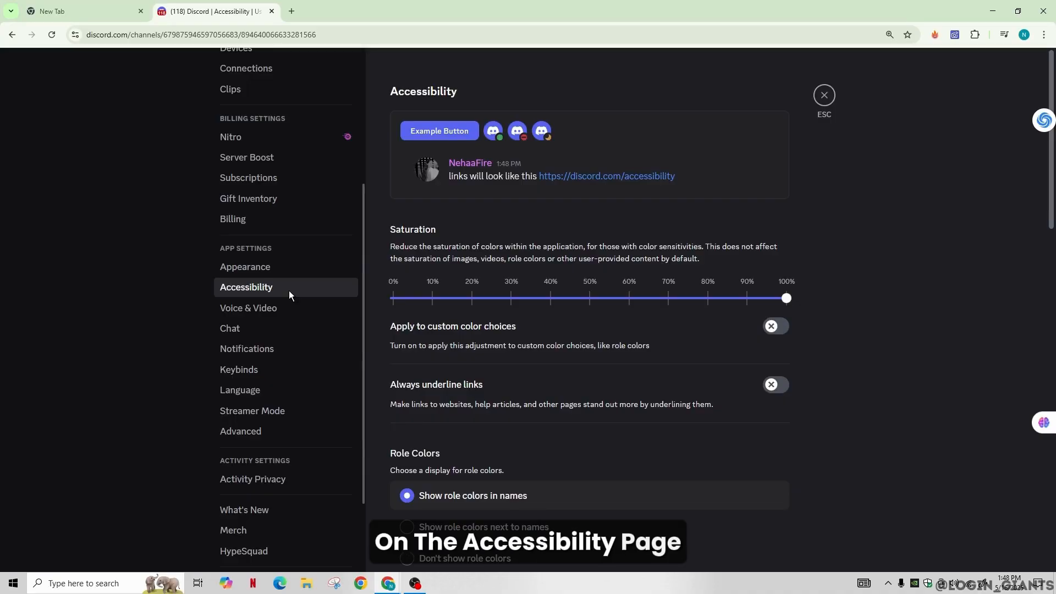
- Scroll to Reduced Motion, where GIF autoplay and animated emoji toggles are on
{"action": "scroll", "scroll_direction": "down", "scroll_amount": 3}
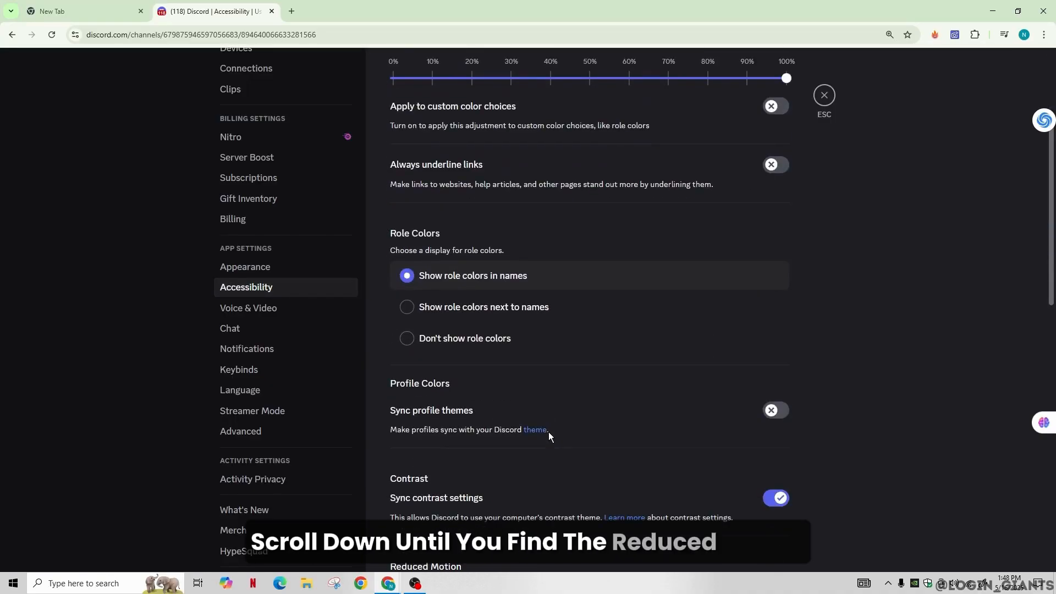
{"action": "scroll", "scroll_direction": "down", "scroll_amount": 3}
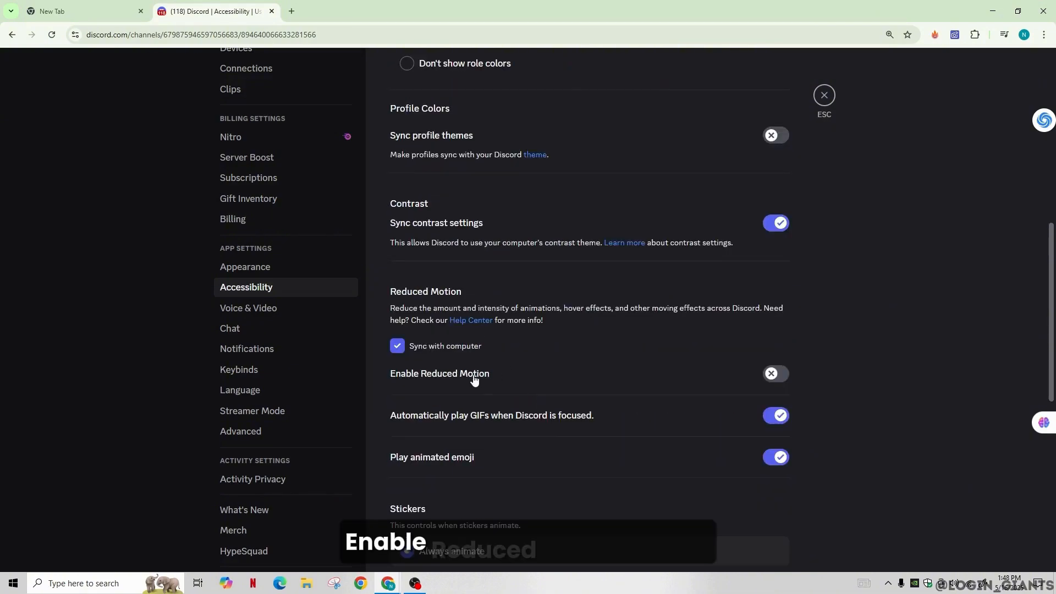
{"action": "scroll", "scroll_direction": "down", "scroll_amount": 3}
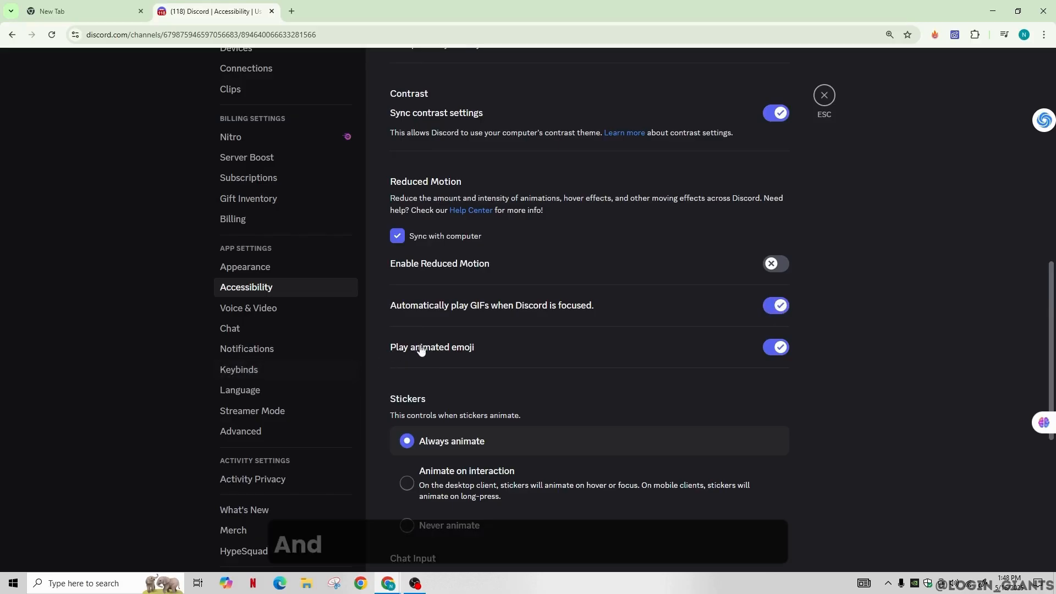
{"action": "mouse_move", "coordinate": [784, 369]}
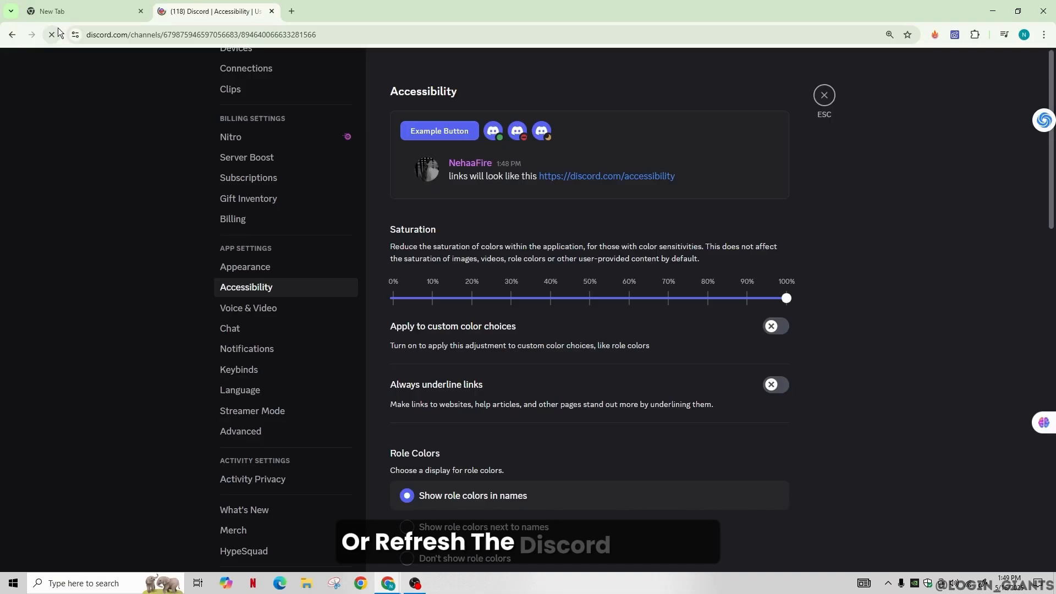
- Reload the Discord page so the esports-news channel shows GIFs again
{"action": "left_click", "coordinate": [52, 34]}
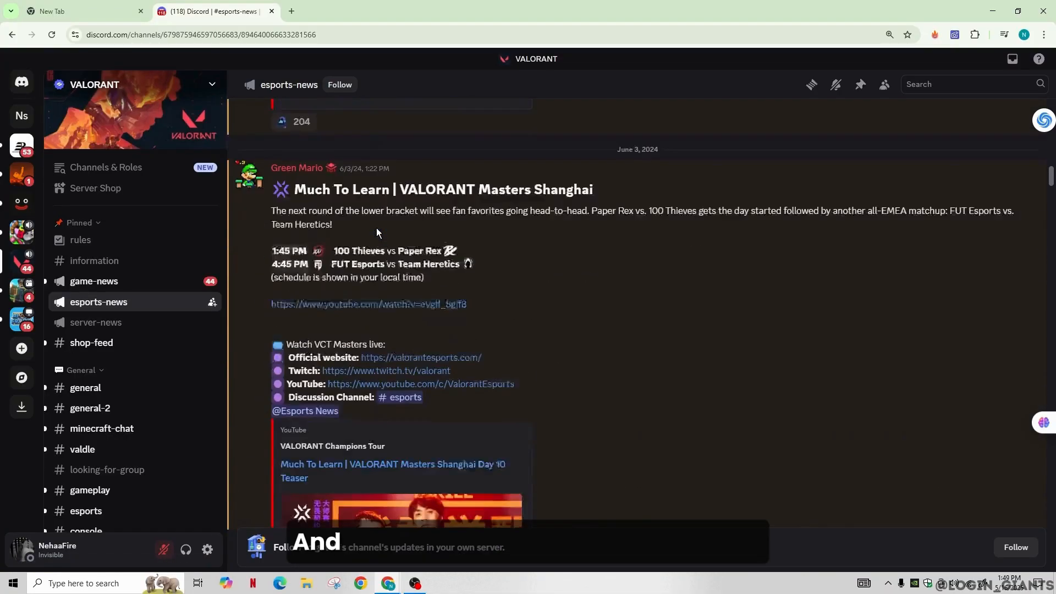
{"action": "scroll", "scroll_direction": "down", "scroll_amount": 3}
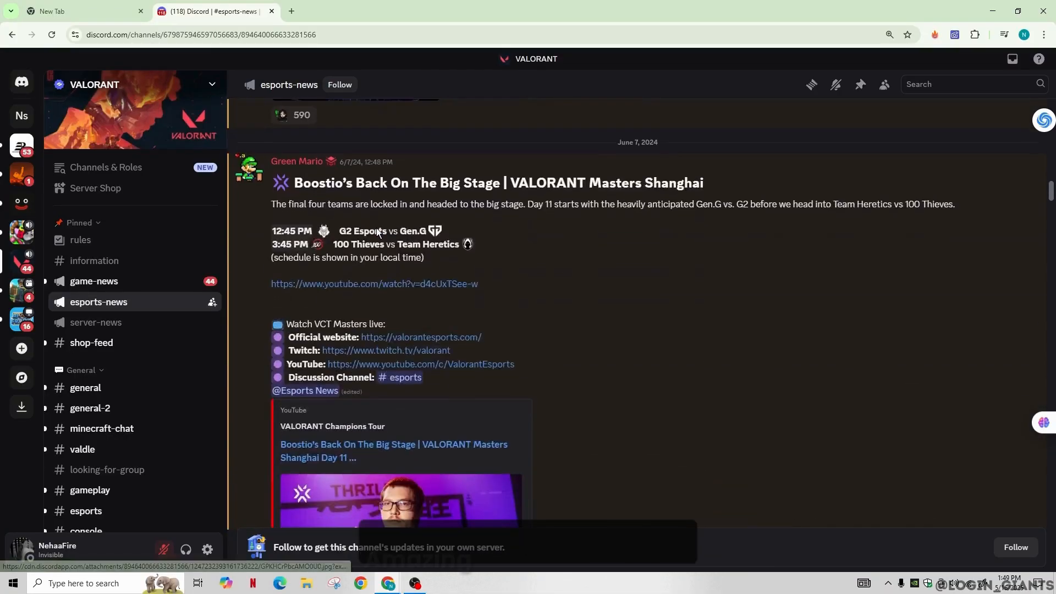